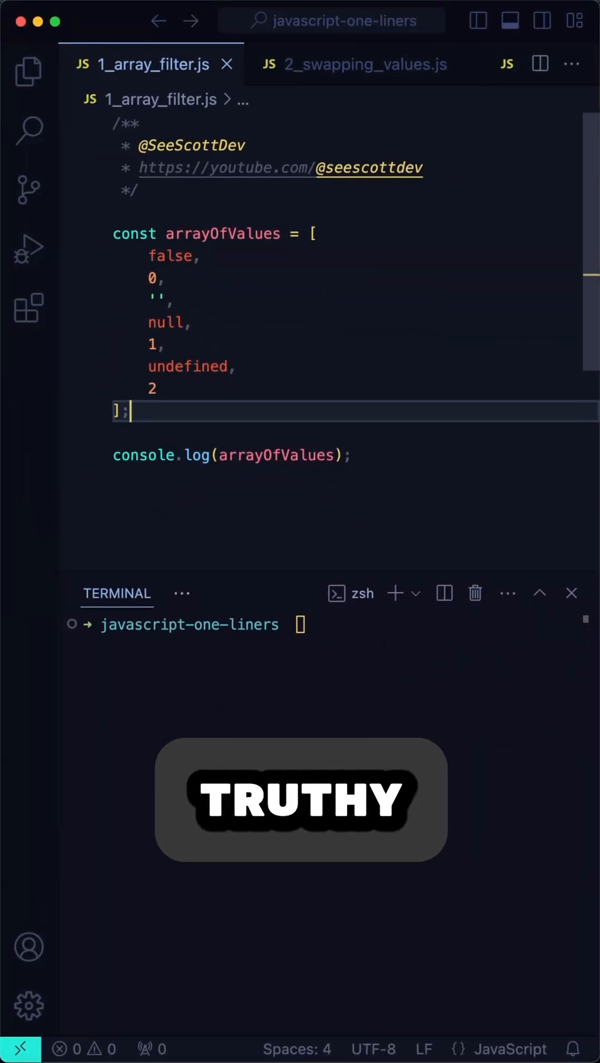
type("const newArray = arrayOfValues.filter(Boolean);")
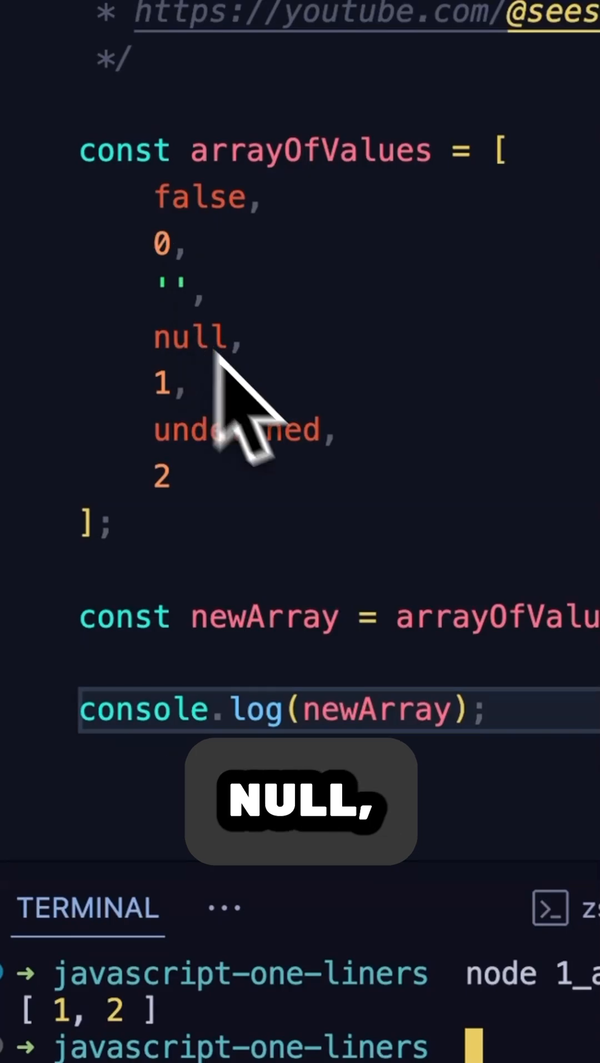
scroll("down", 3)
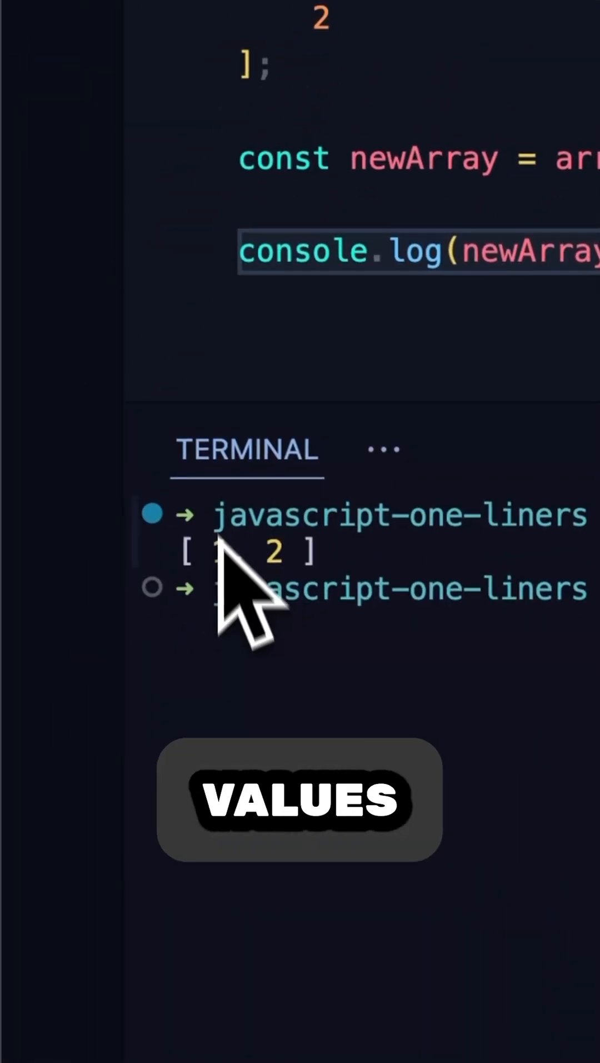